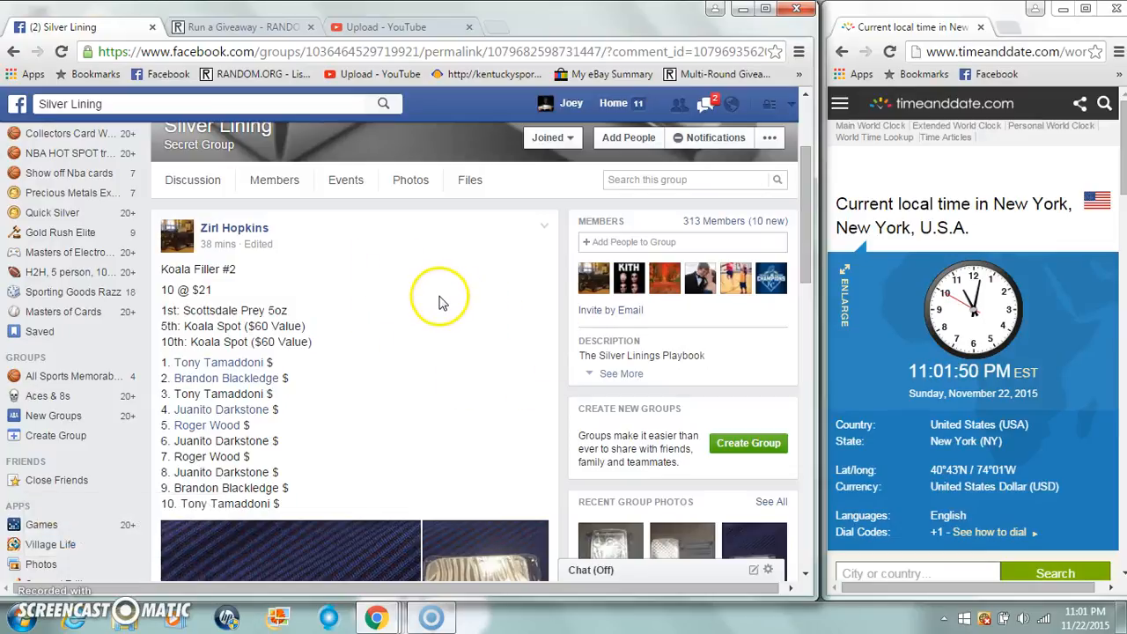
- Scroll down past the Koala Filler #2 post's ten entries into its latest comments
{"action": "scroll", "scroll_direction": "down", "scroll_amount": 3}
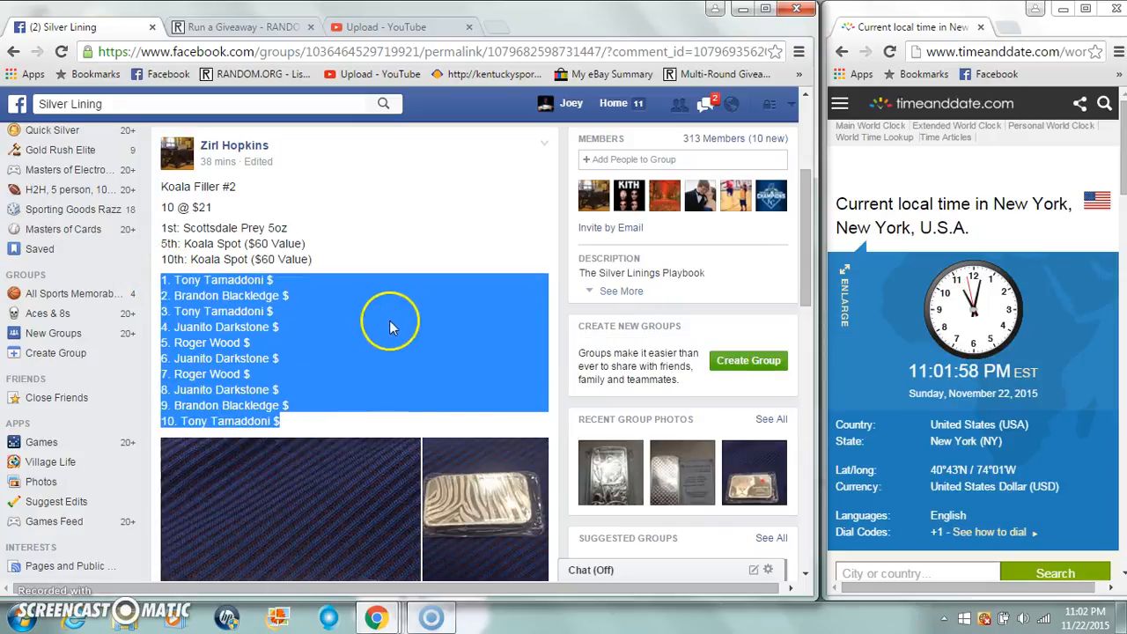
{"action": "scroll", "scroll_direction": "down", "scroll_amount": 3}
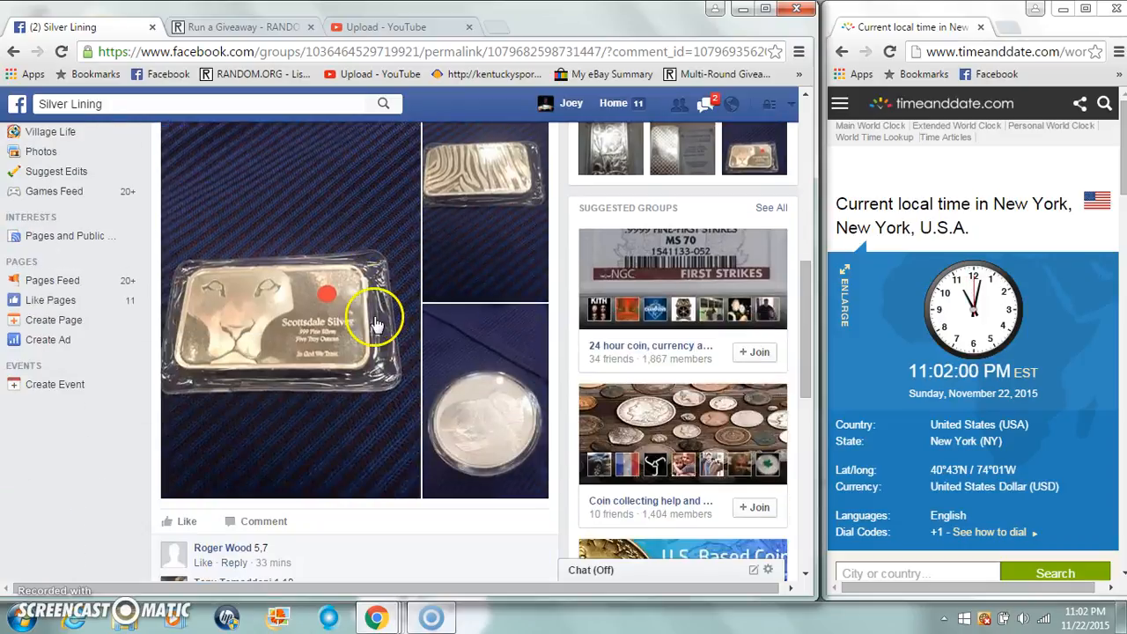
{"action": "scroll", "scroll_direction": "down", "scroll_amount": 3}
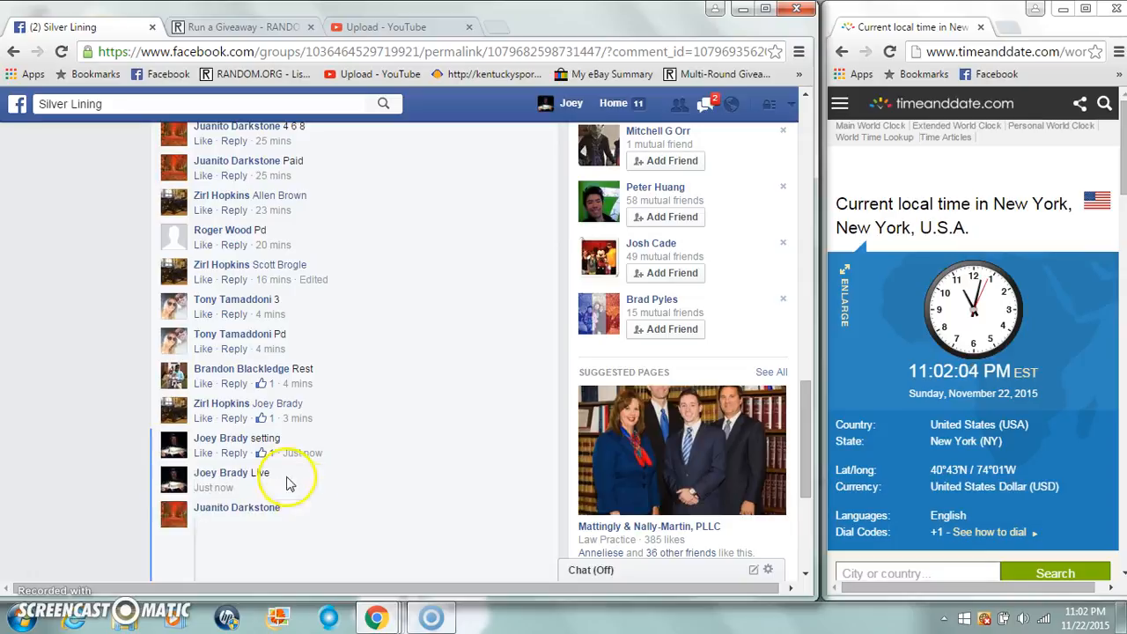
{"action": "scroll", "scroll_direction": "down", "scroll_amount": 3}
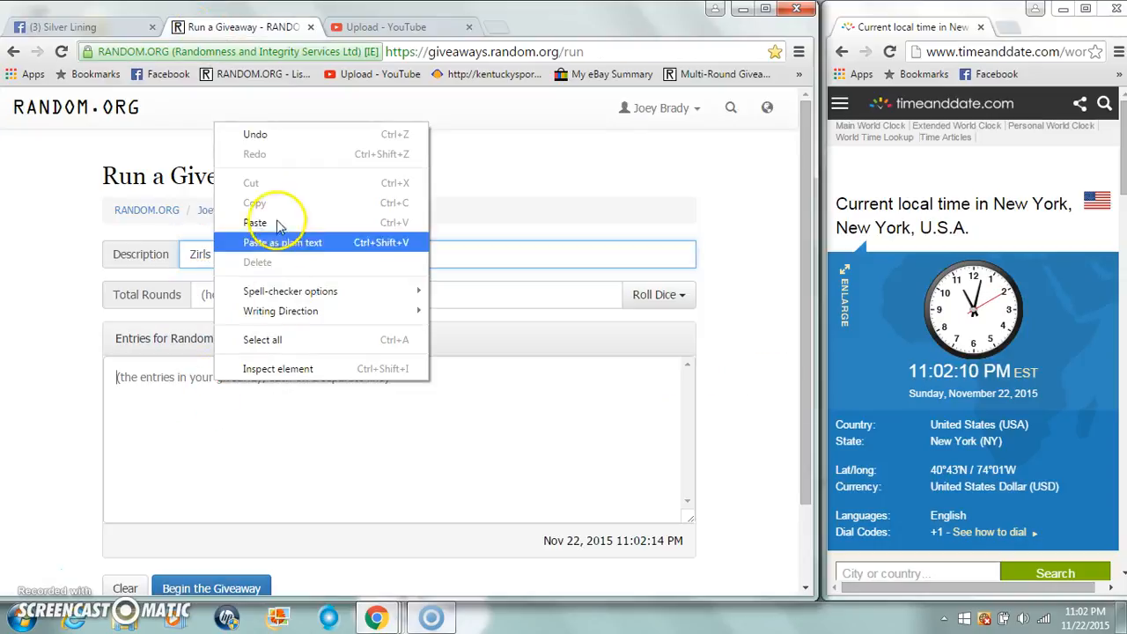
- Paste the ten Koala Filler entries, roll 2d6 for four rounds, and begin the giveaway
{"action": "left_click", "coordinate": [255, 221]}
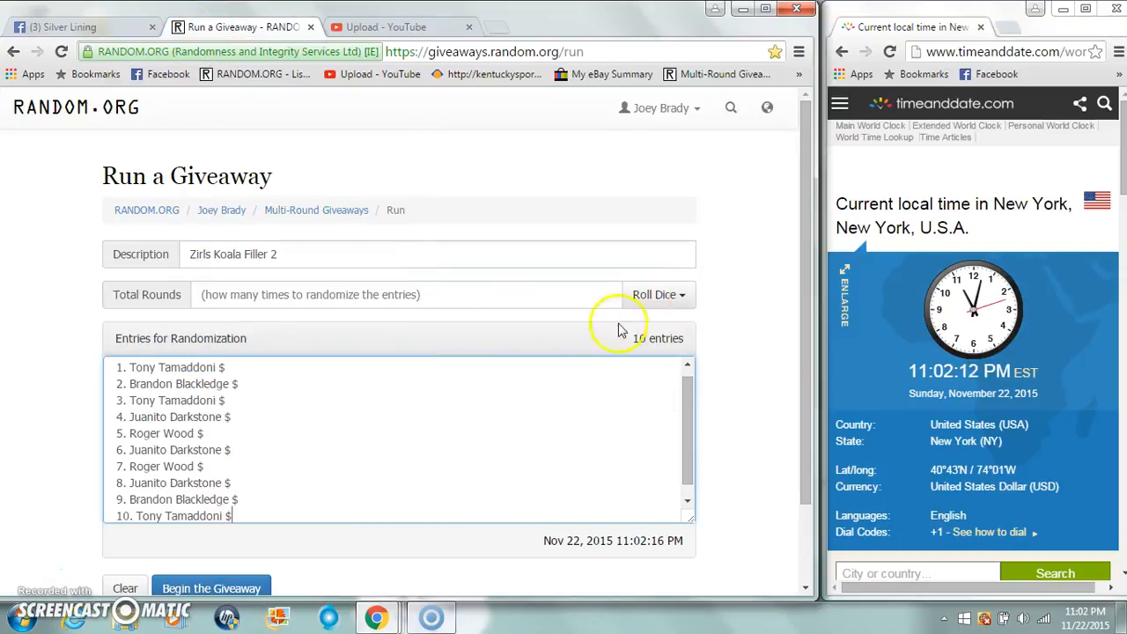
{"action": "left_click", "coordinate": [658, 294]}
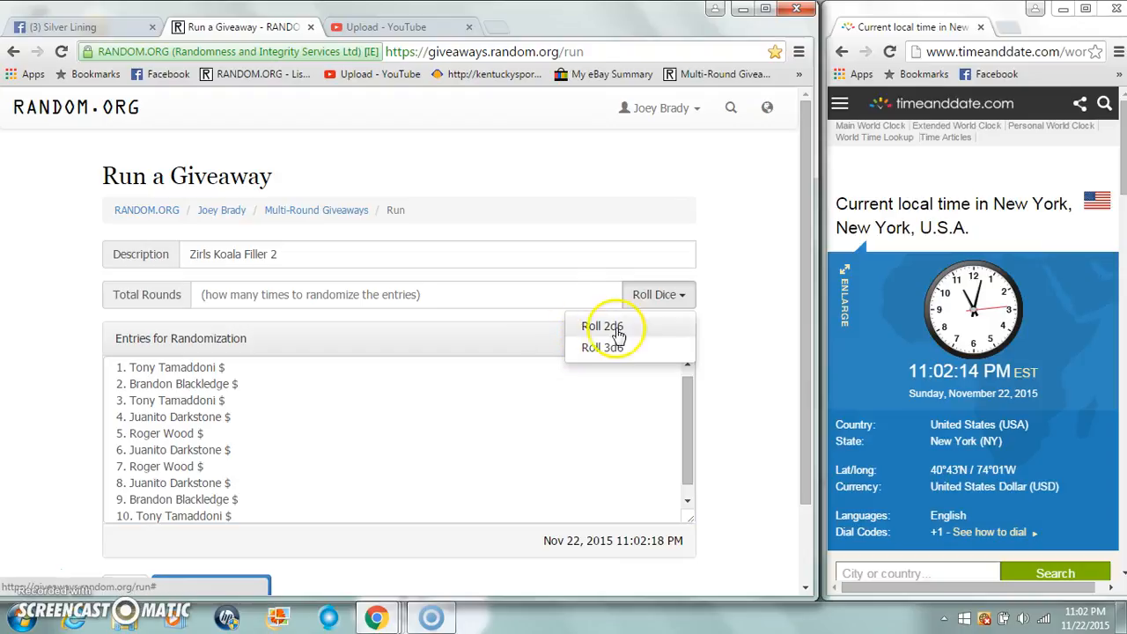
{"action": "left_click", "coordinate": [603, 327]}
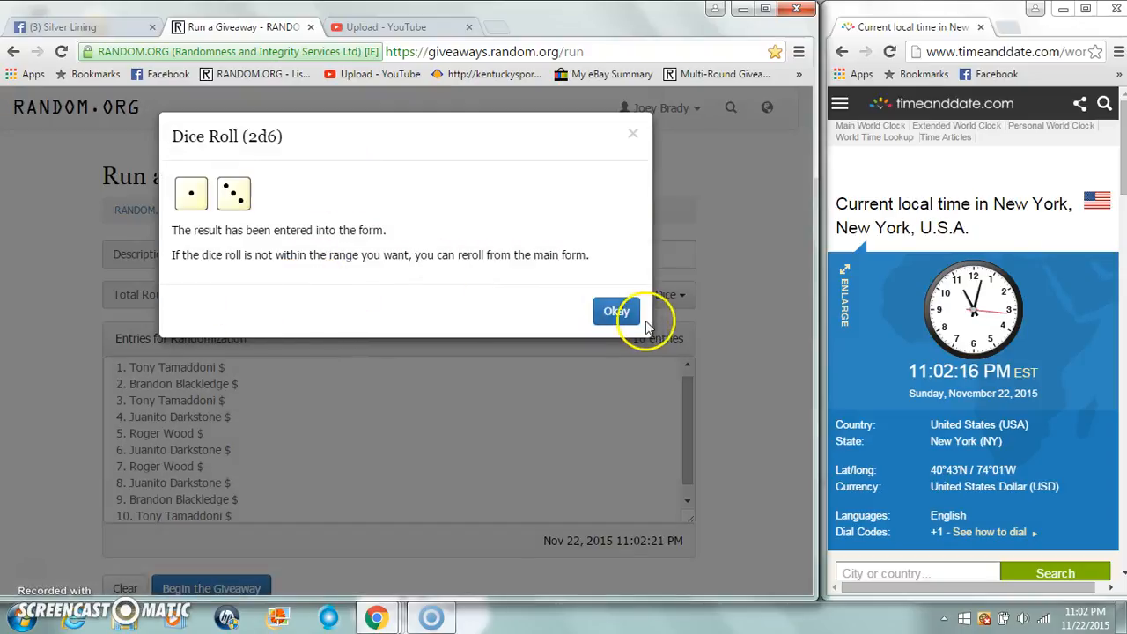
{"action": "left_click", "coordinate": [615, 311]}
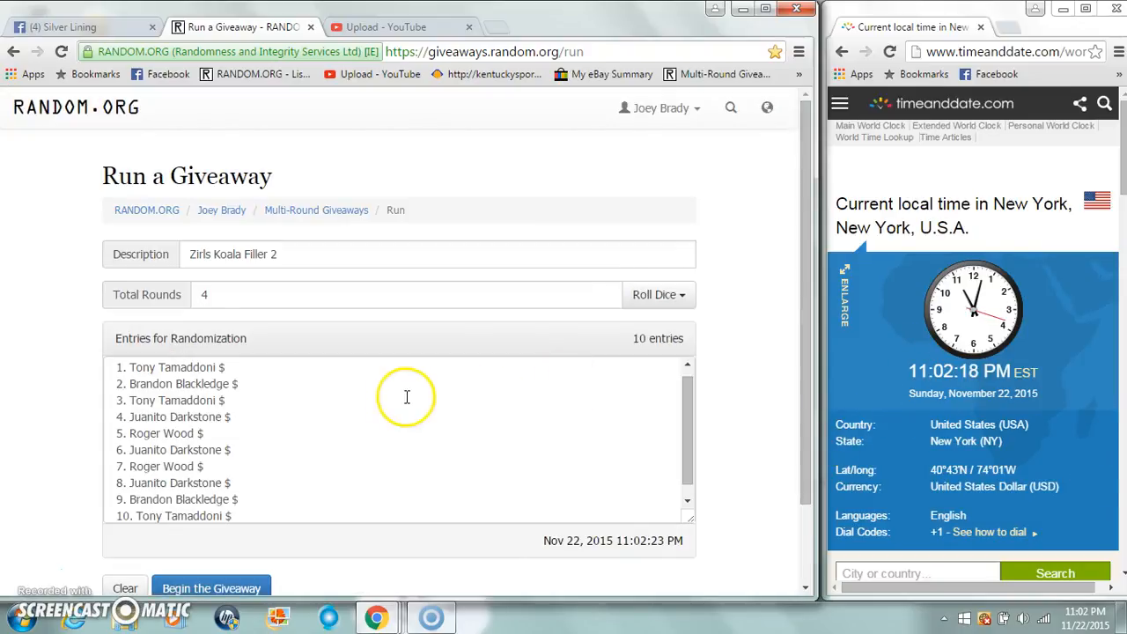
{"action": "left_click", "coordinate": [211, 588]}
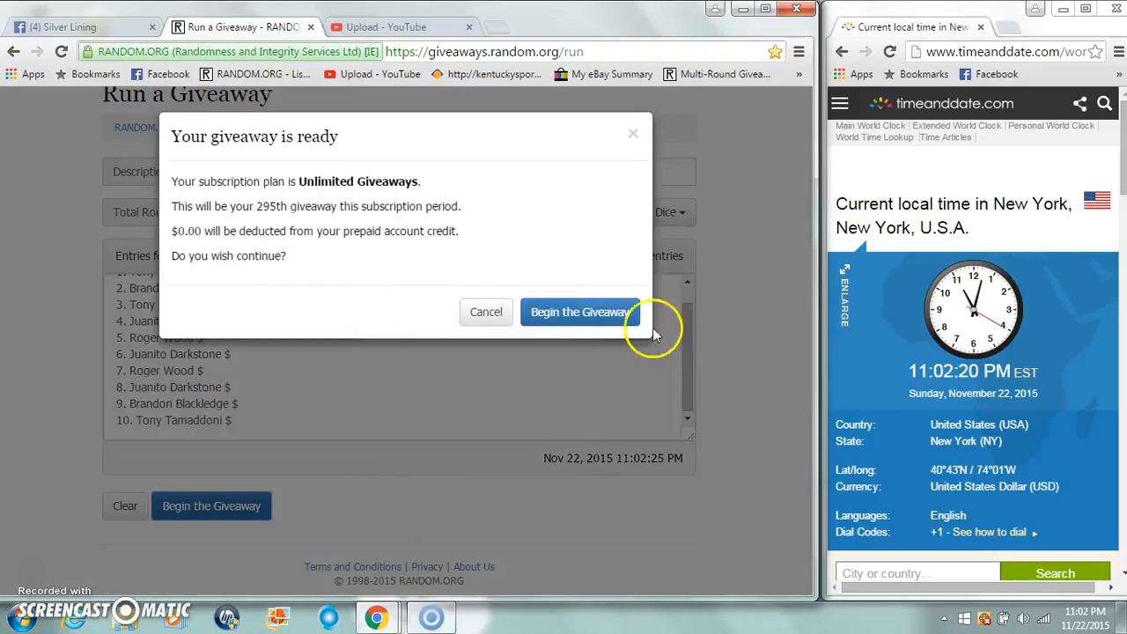
{"action": "left_click", "coordinate": [581, 312]}
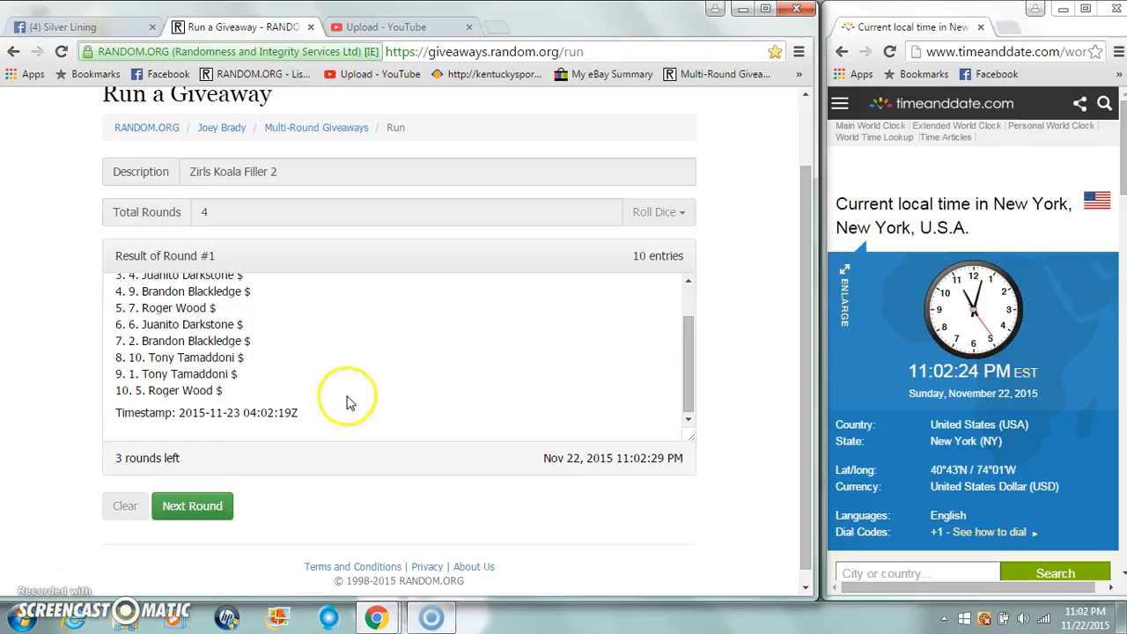
{"action": "left_click", "coordinate": [191, 506]}
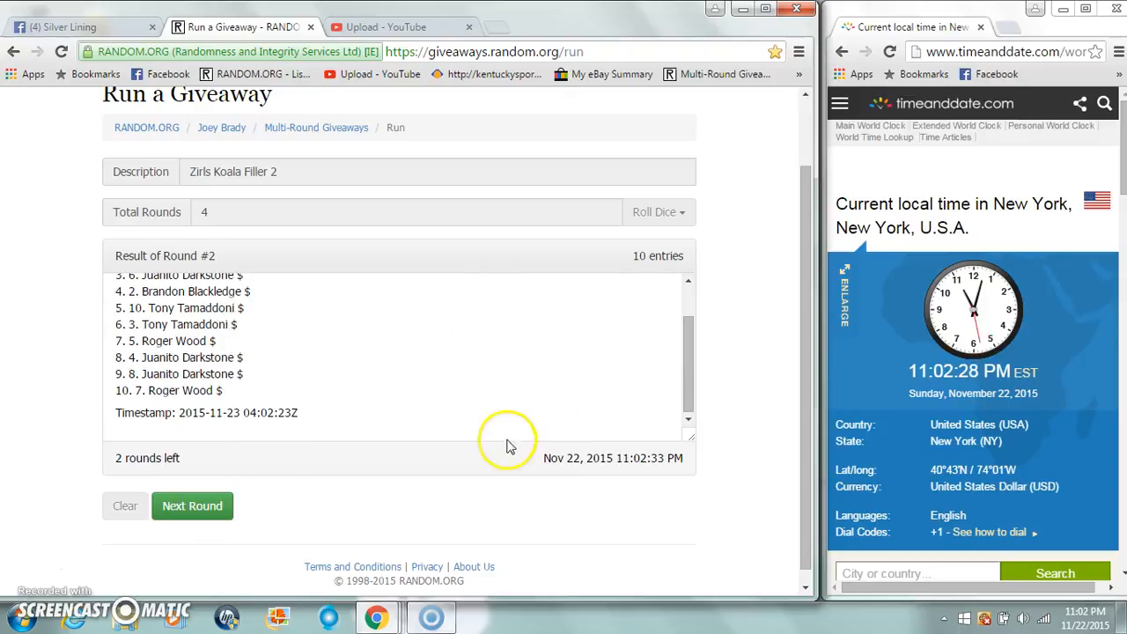
{"action": "left_click", "coordinate": [192, 505]}
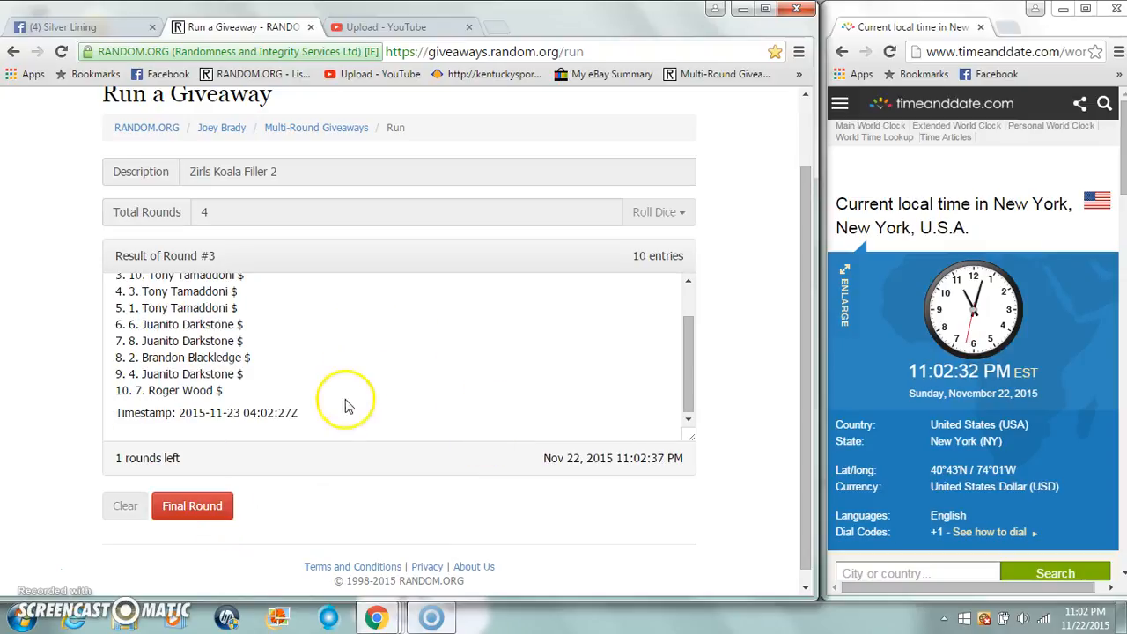
{"action": "mouse_move", "coordinate": [431, 374]}
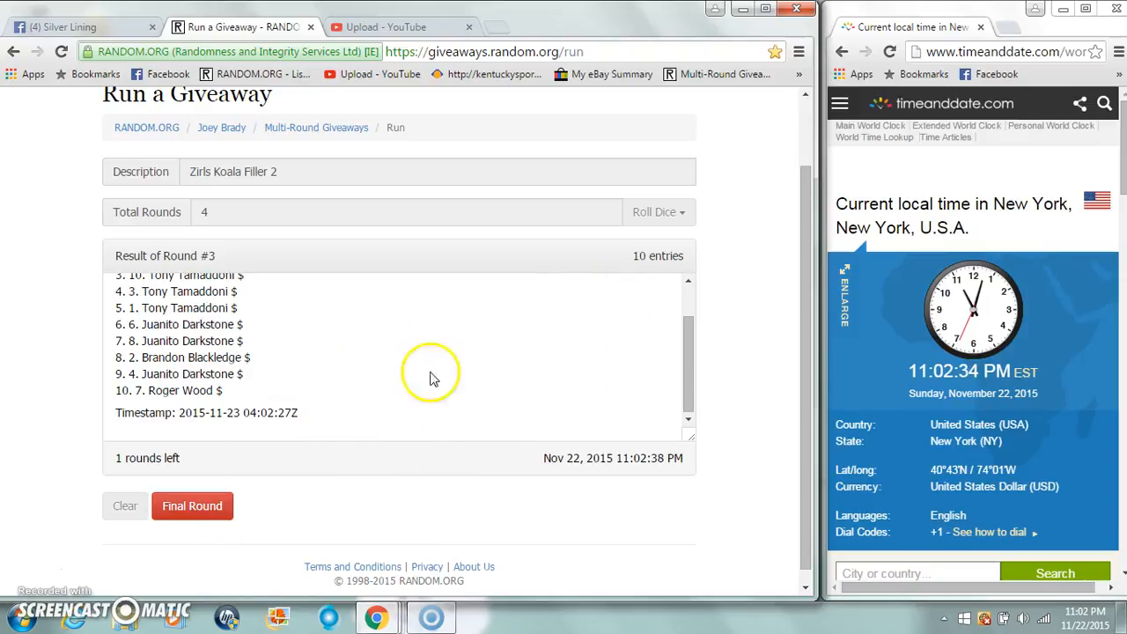
{"action": "mouse_move", "coordinate": [367, 367]}
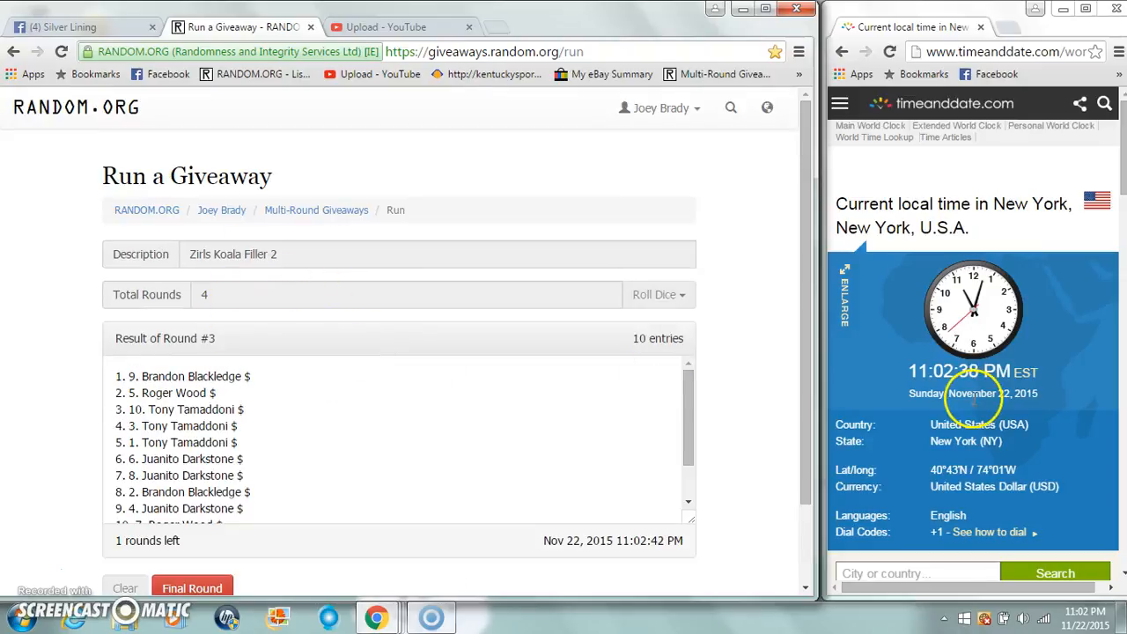
{"action": "scroll", "scroll_direction": "down", "scroll_amount": 3}
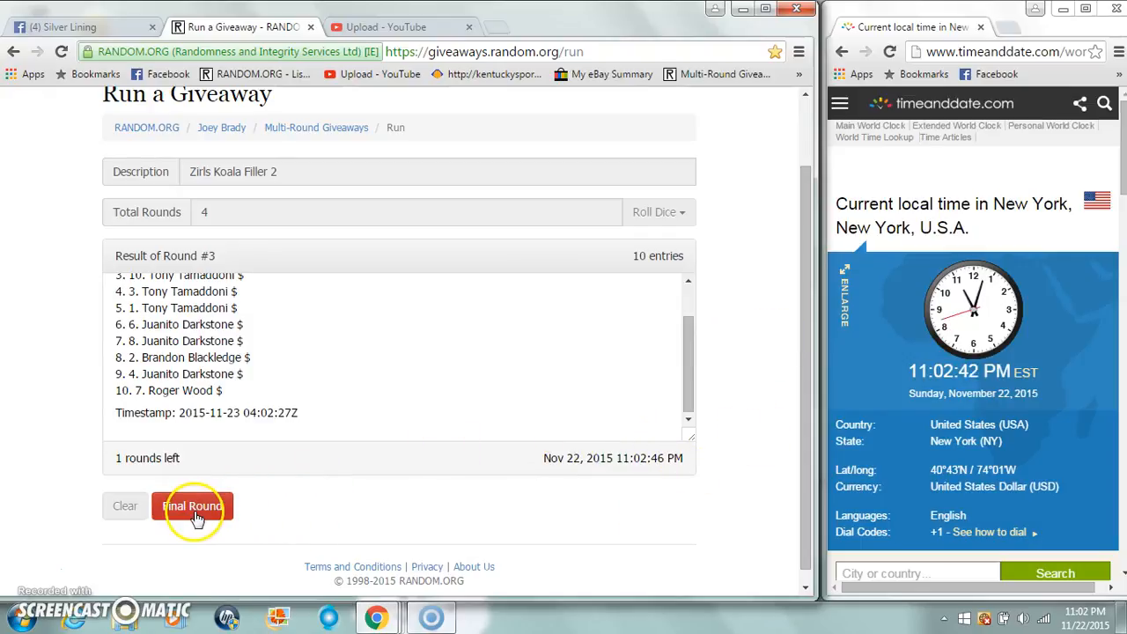
{"action": "left_click", "coordinate": [192, 506]}
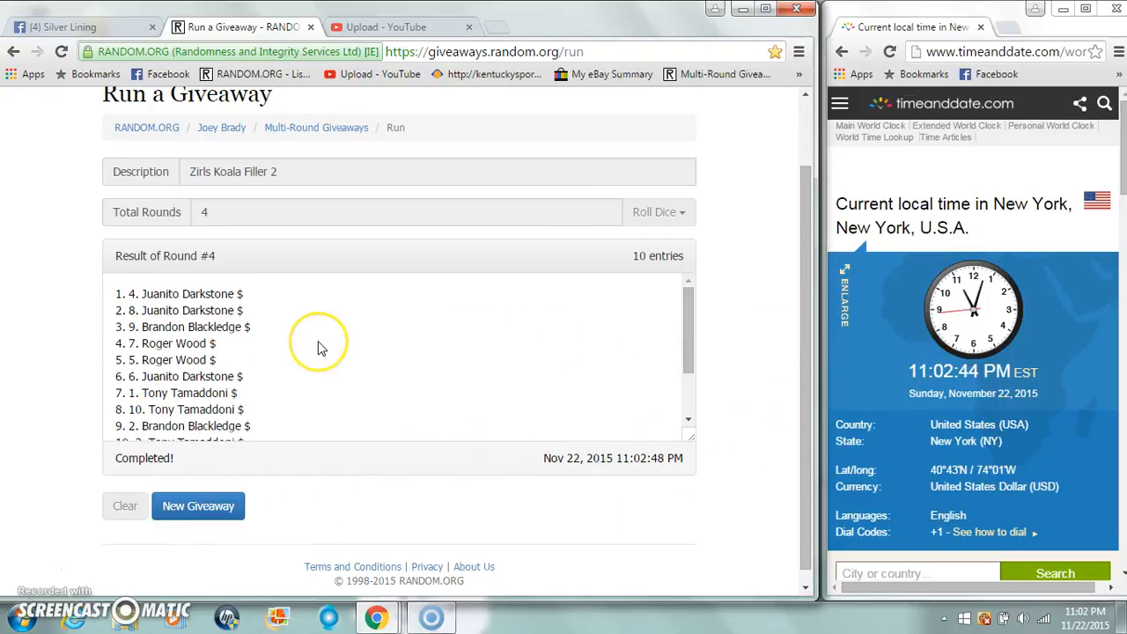
{"action": "scroll", "scroll_direction": "down", "scroll_amount": 3}
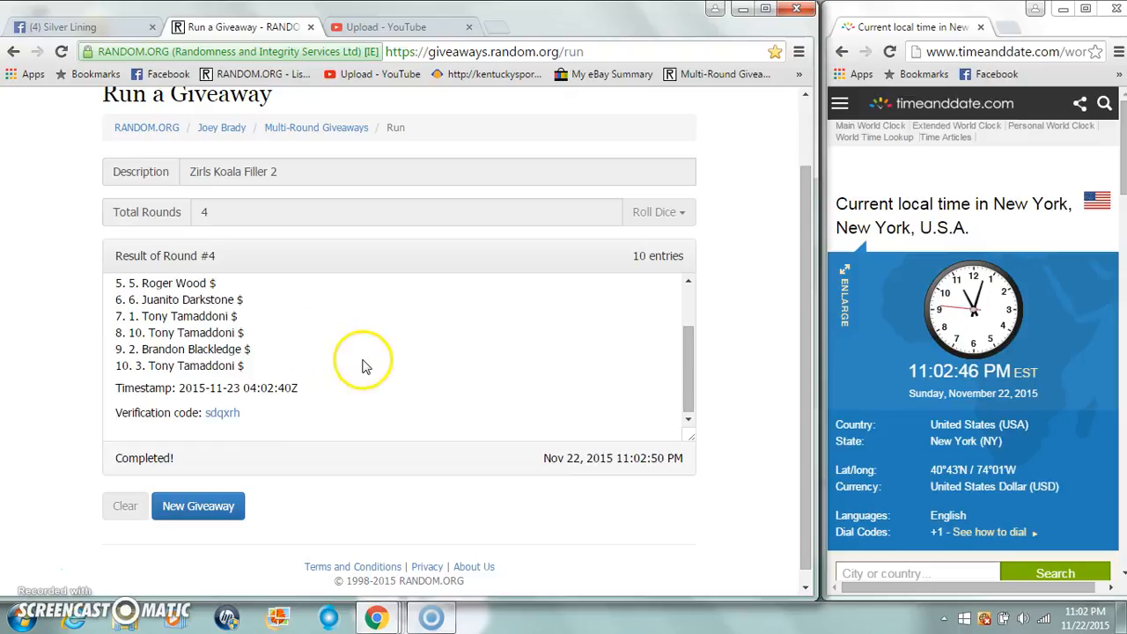
{"action": "left_click", "coordinate": [79, 26]}
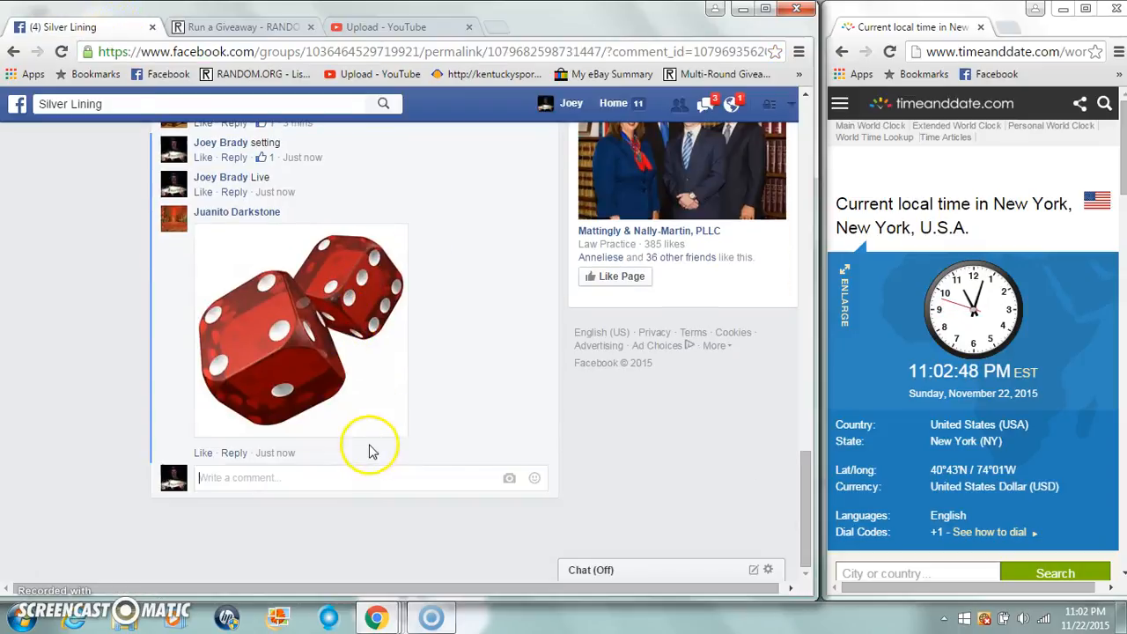
{"action": "type", "text": "D"}
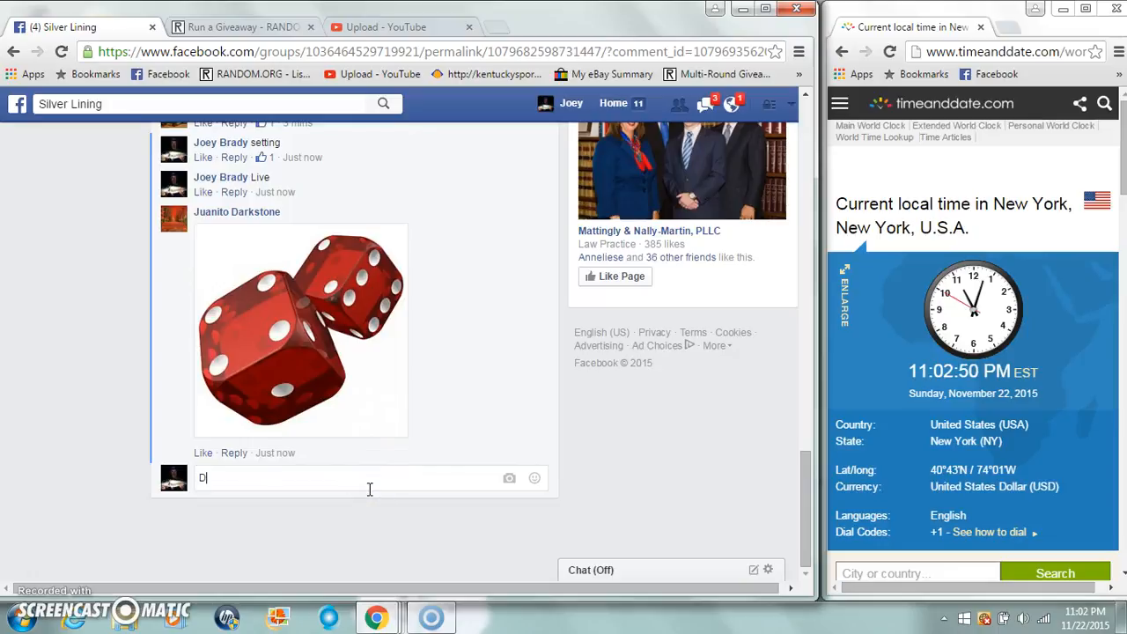